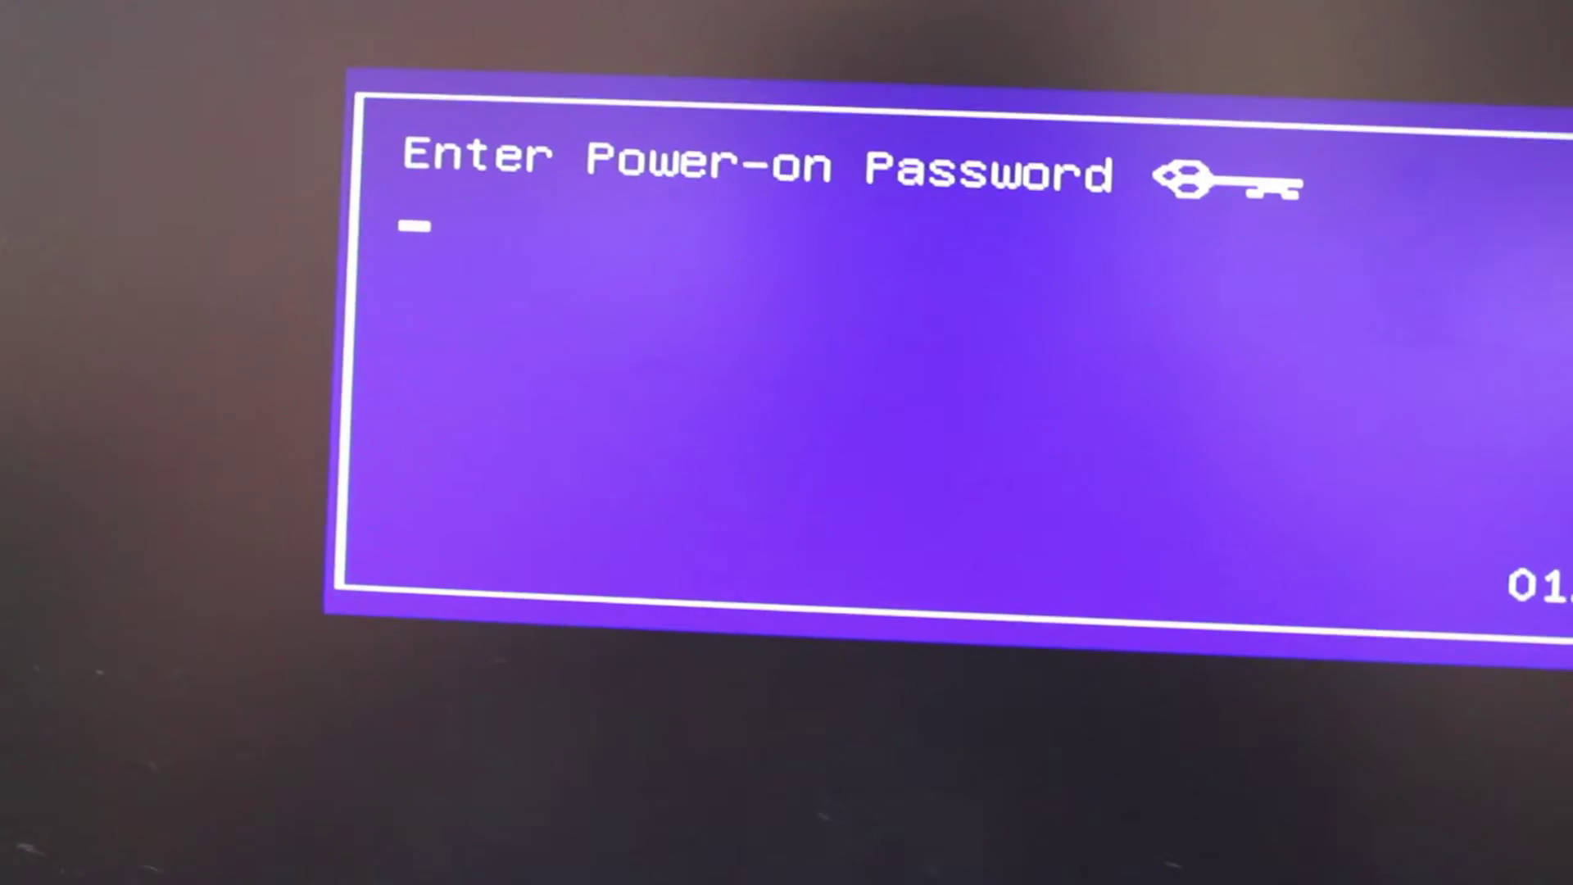
# - Enter the password prompt, then reach the File menu's save-and-exit options in HP Computer Setup
pyautogui.write('**')
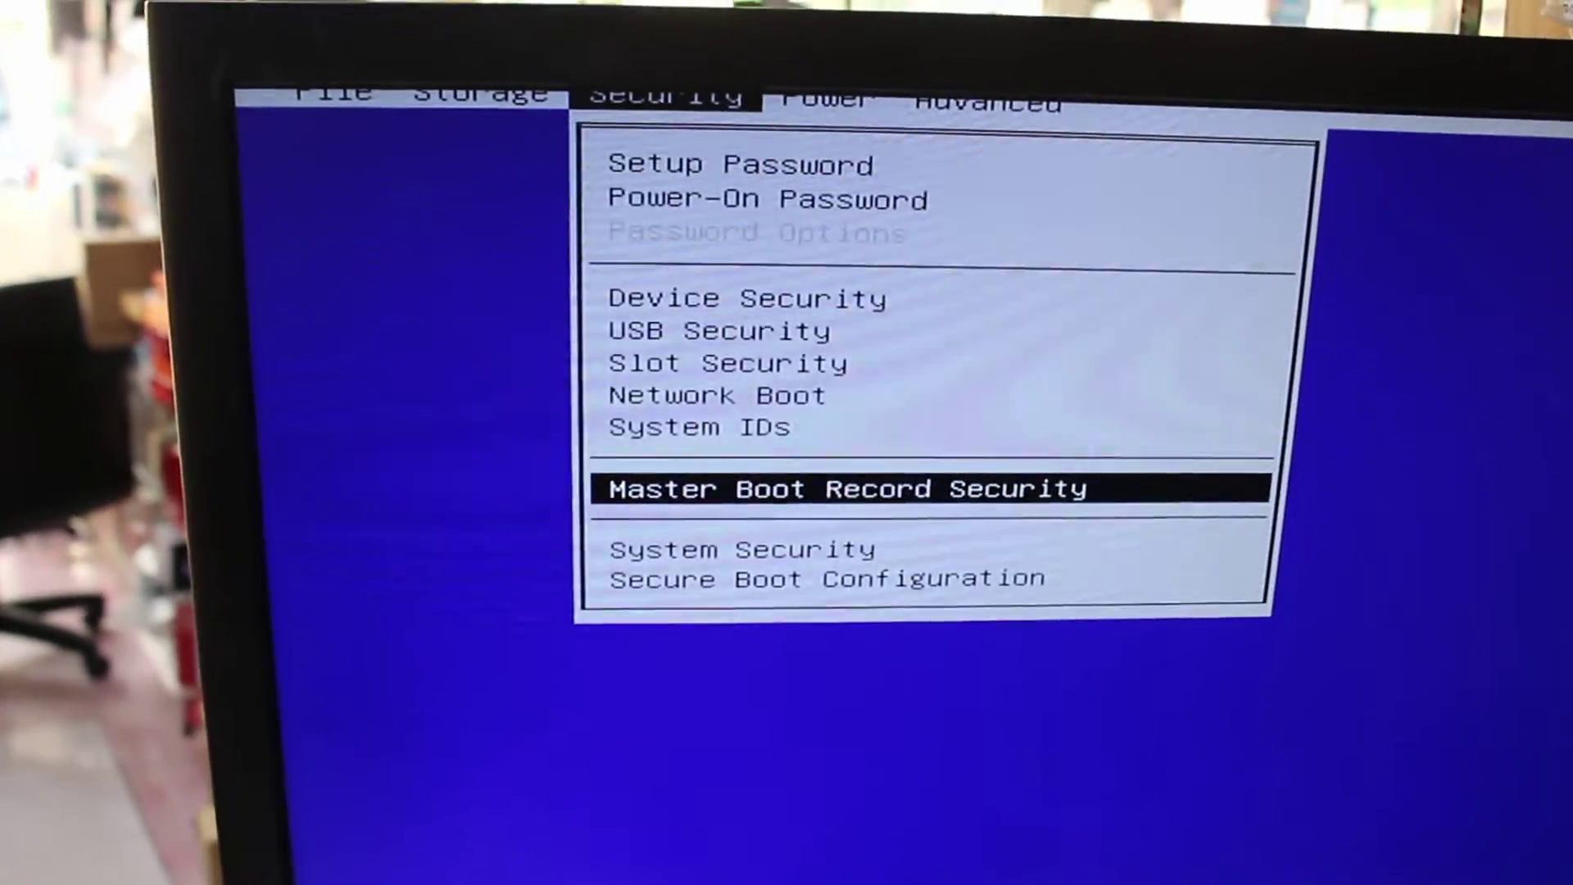
pyautogui.click(269, 95)
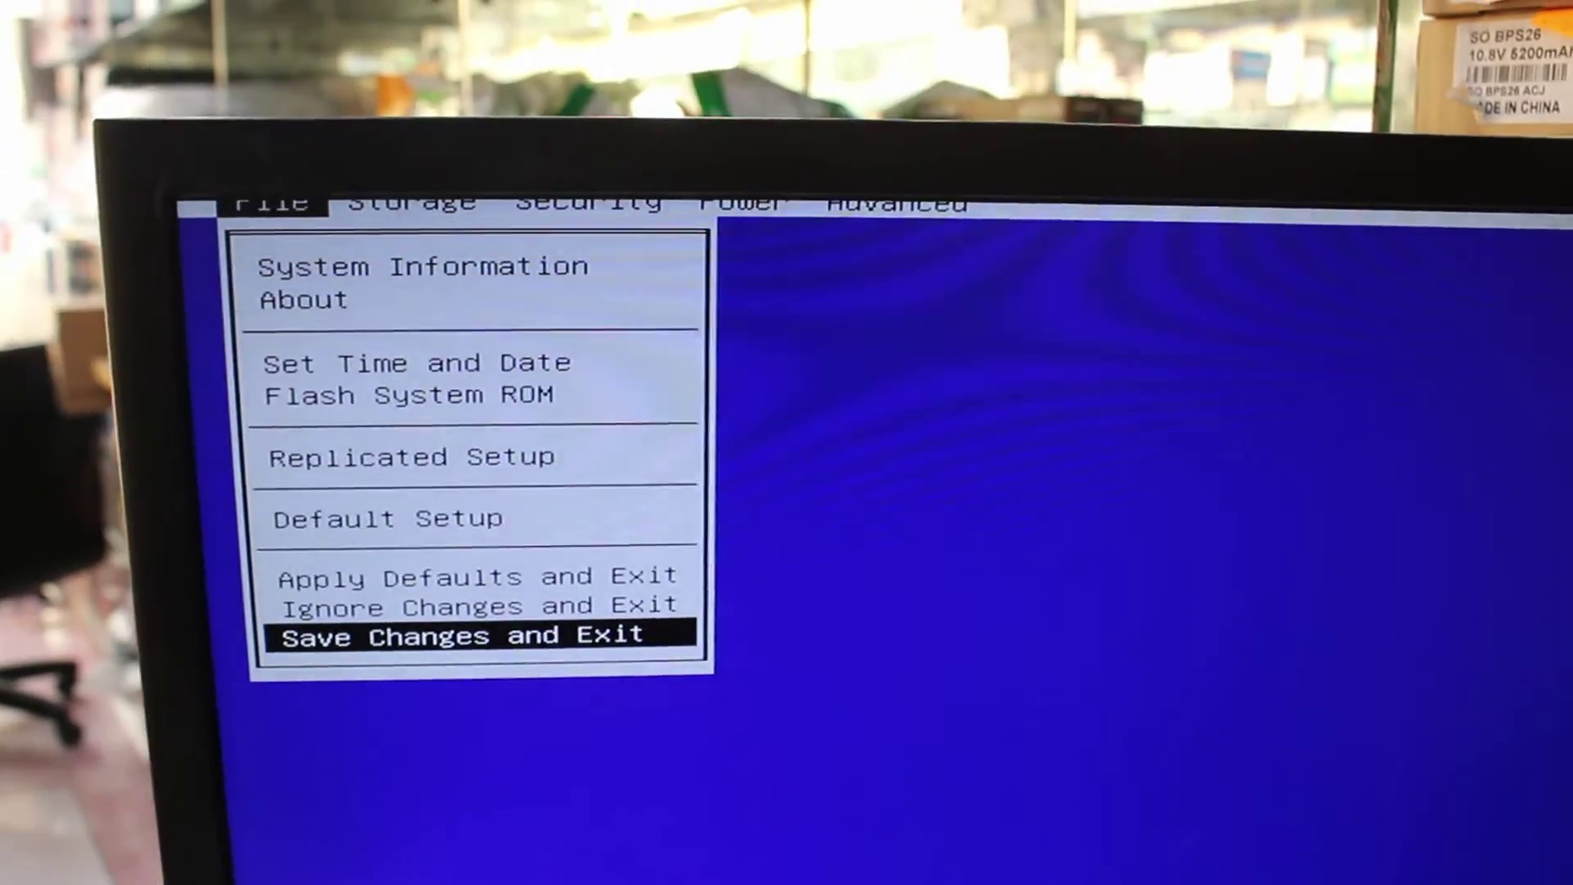